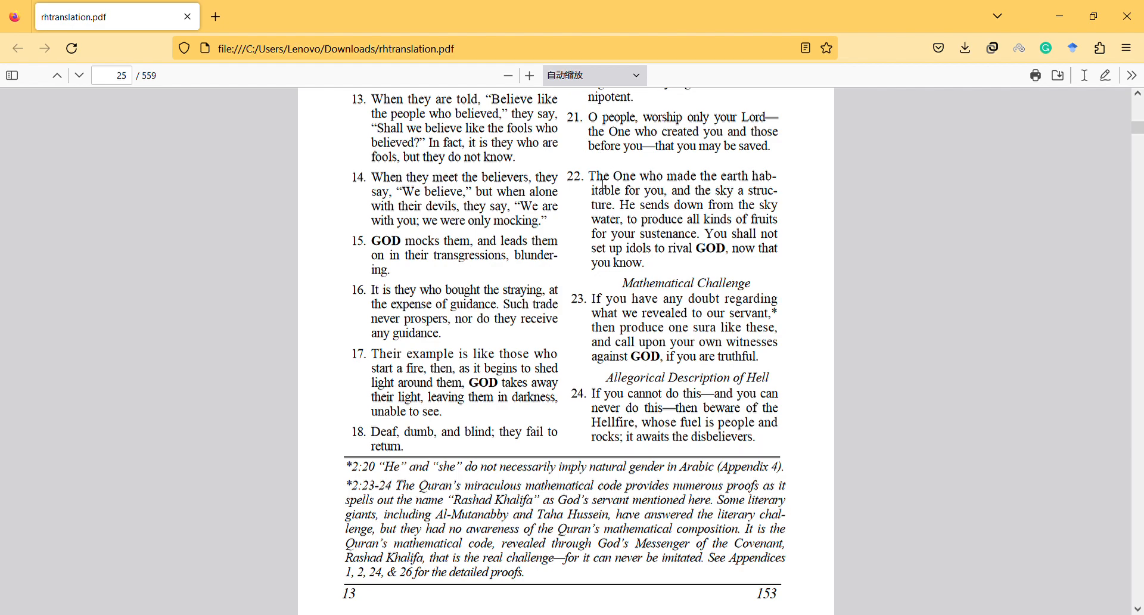
Drag-select from the end of verse 22 down into the 'Mathematical Challenge' heading.
{"action": "left_click_drag", "start_coordinate": [591, 175], "coordinate": [661, 264]}
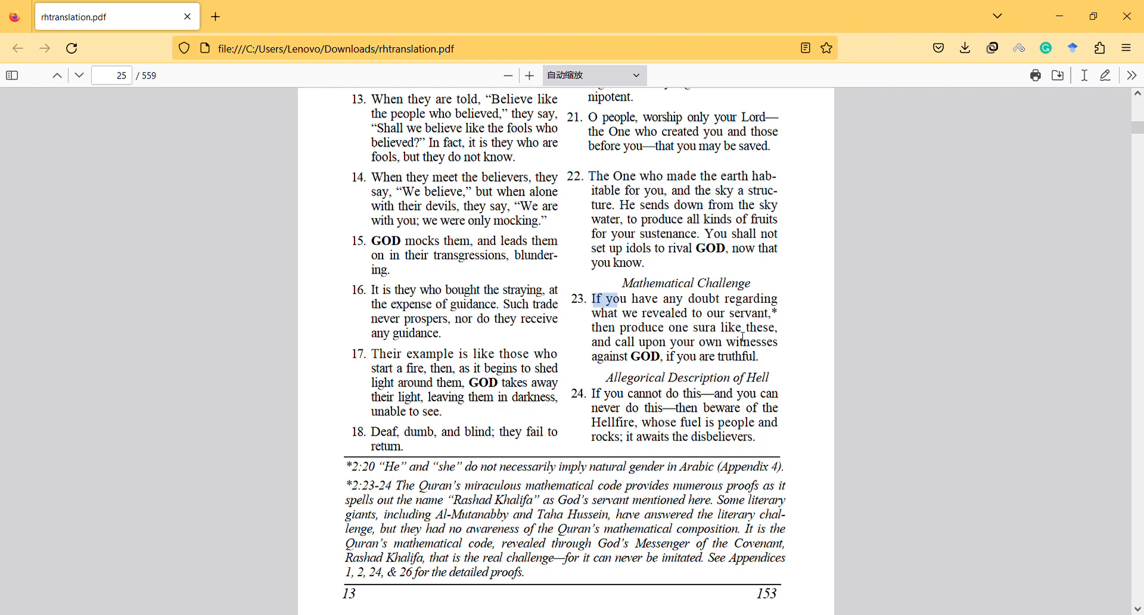
{"action": "left_click", "coordinate": [765, 368]}
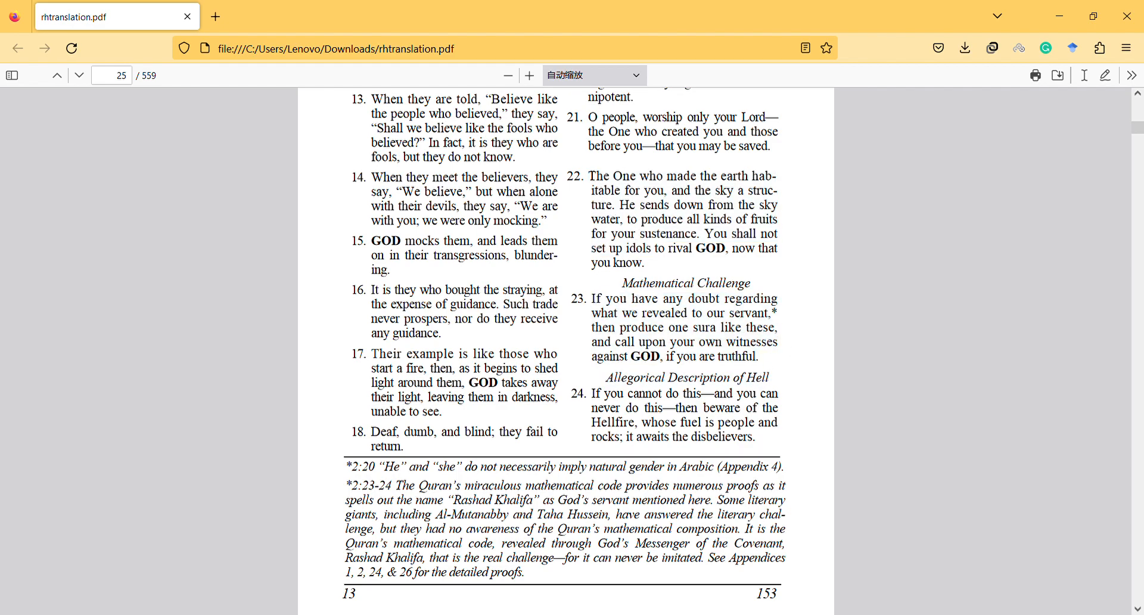
{"action": "left_click_drag", "start_coordinate": [586, 176], "coordinate": [631, 191]}
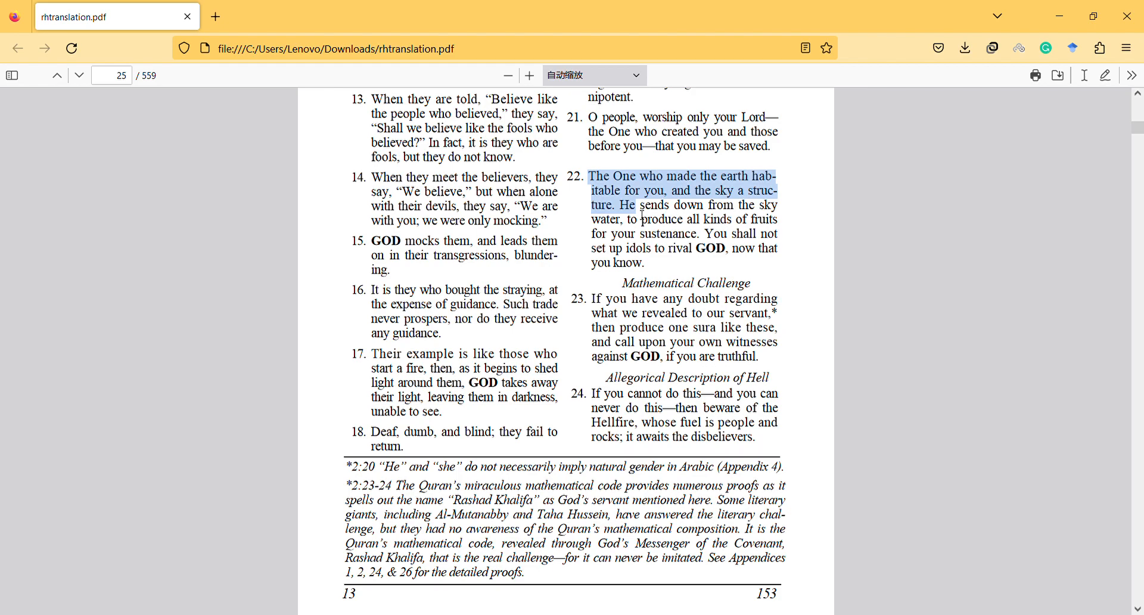
{"action": "mouse_move", "coordinate": [941, 122]}
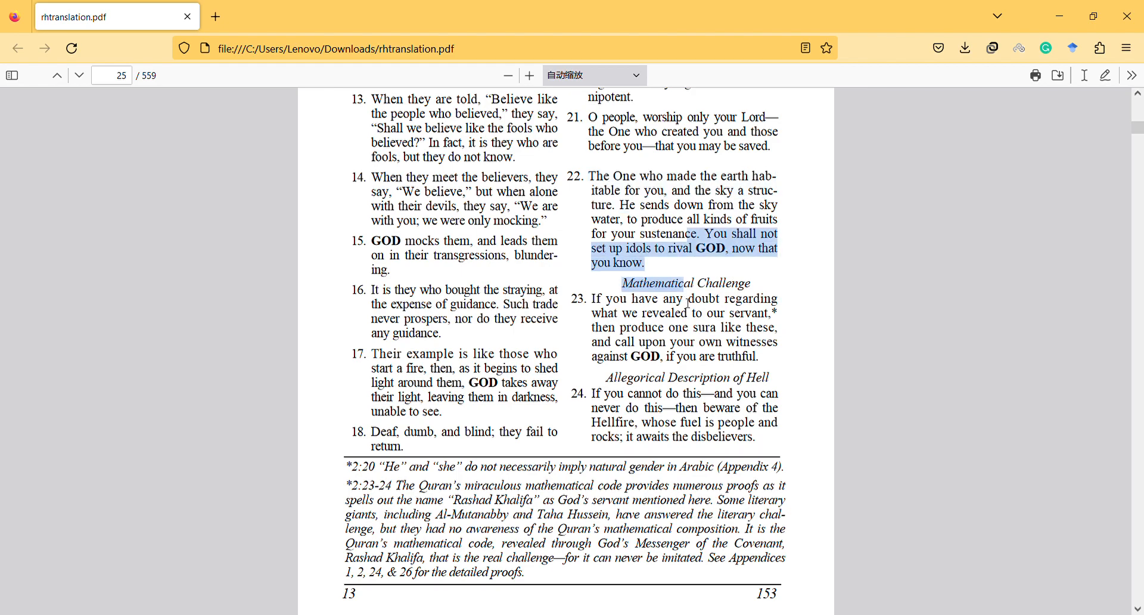
Select verse 24 from 'this—and you can never do this' through 'whose fuel is peo'.
{"action": "left_click", "coordinate": [686, 312]}
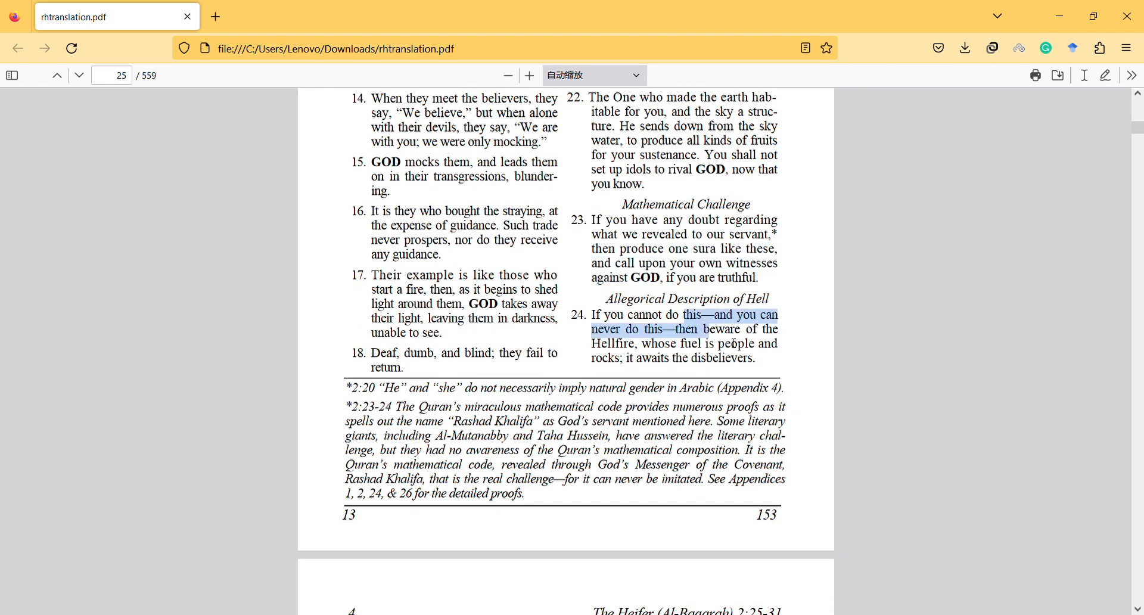
{"action": "left_click_drag", "start_coordinate": [701, 329], "coordinate": [729, 344]}
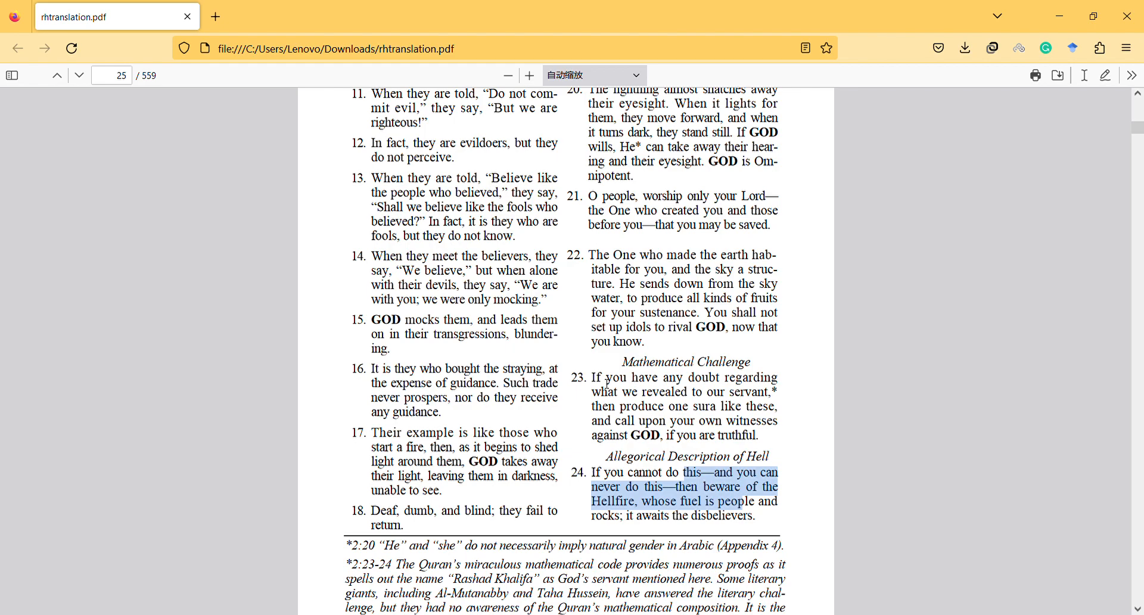
Select verse 23's last lines, 'and call upon your own witnesses against GOD, if you are truthful.'.
{"action": "left_click", "coordinate": [596, 381]}
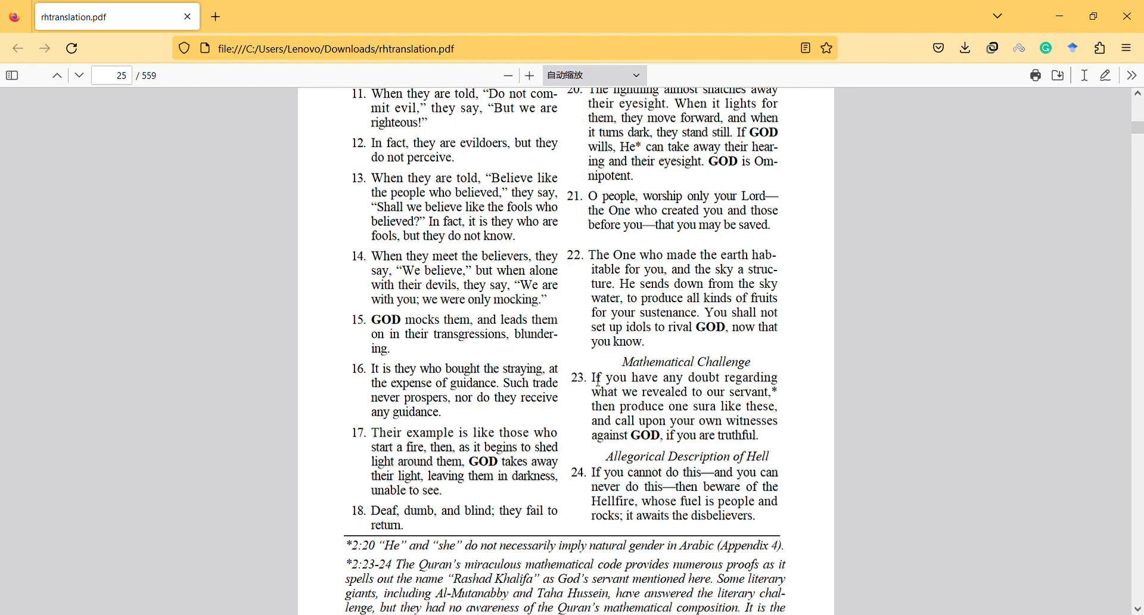
{"action": "left_click_drag", "start_coordinate": [593, 377], "coordinate": [657, 377]}
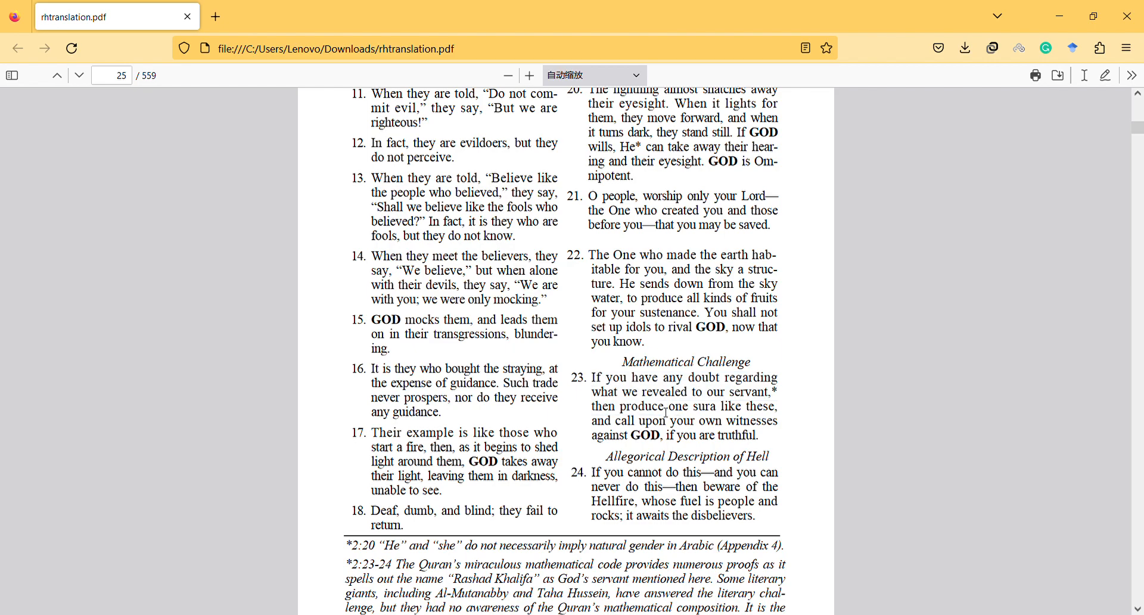
{"action": "mouse_move", "coordinate": [591, 411]}
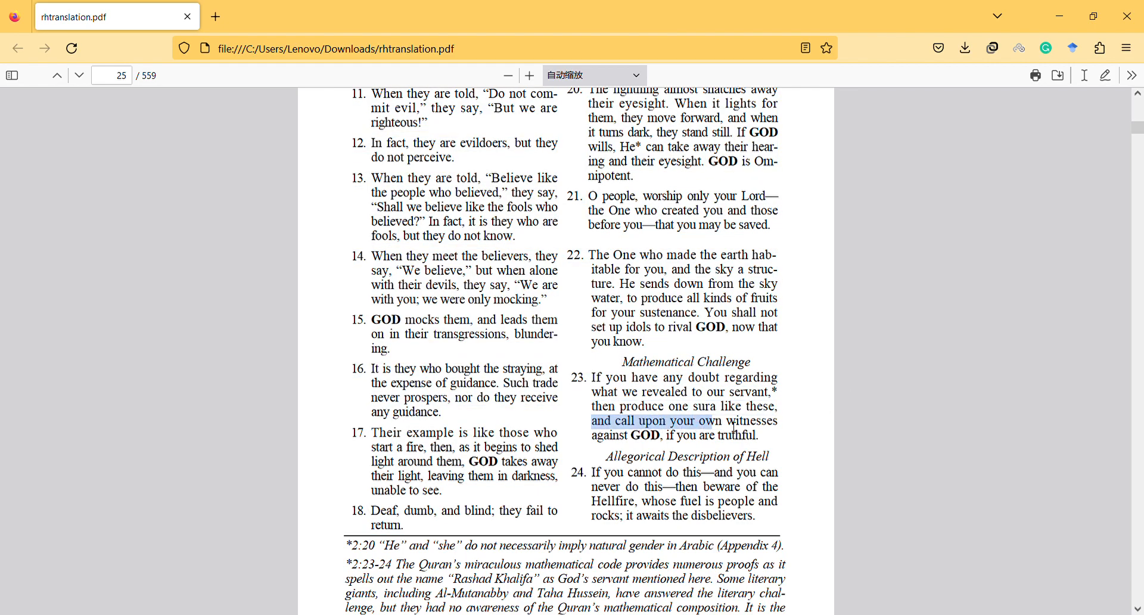
{"action": "left_click_drag", "start_coordinate": [710, 420], "coordinate": [759, 435]}
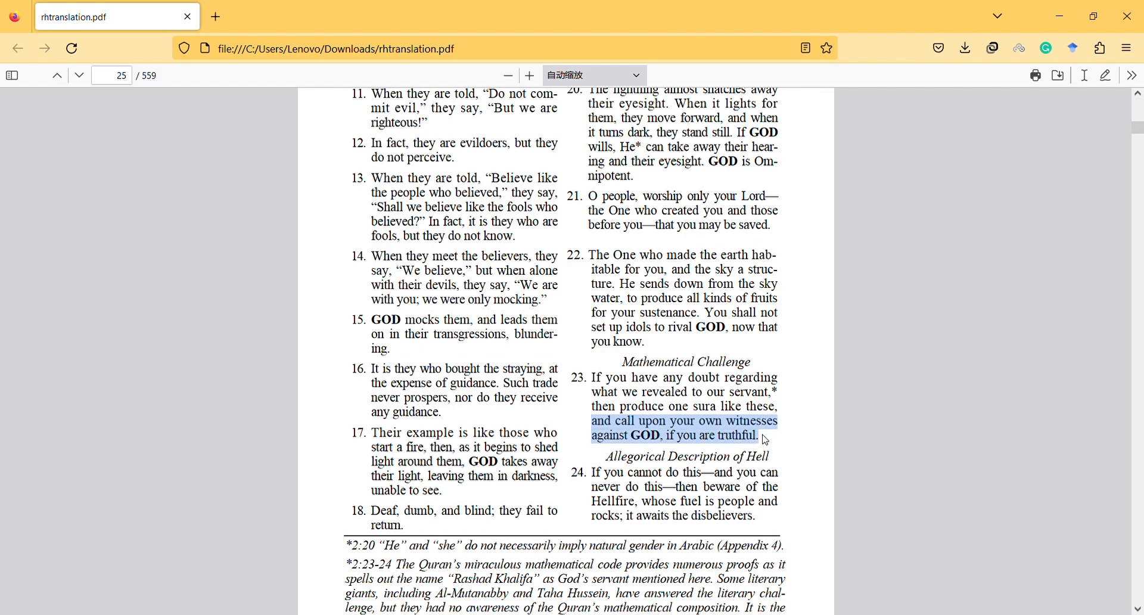
{"action": "mouse_move", "coordinate": [720, 441]}
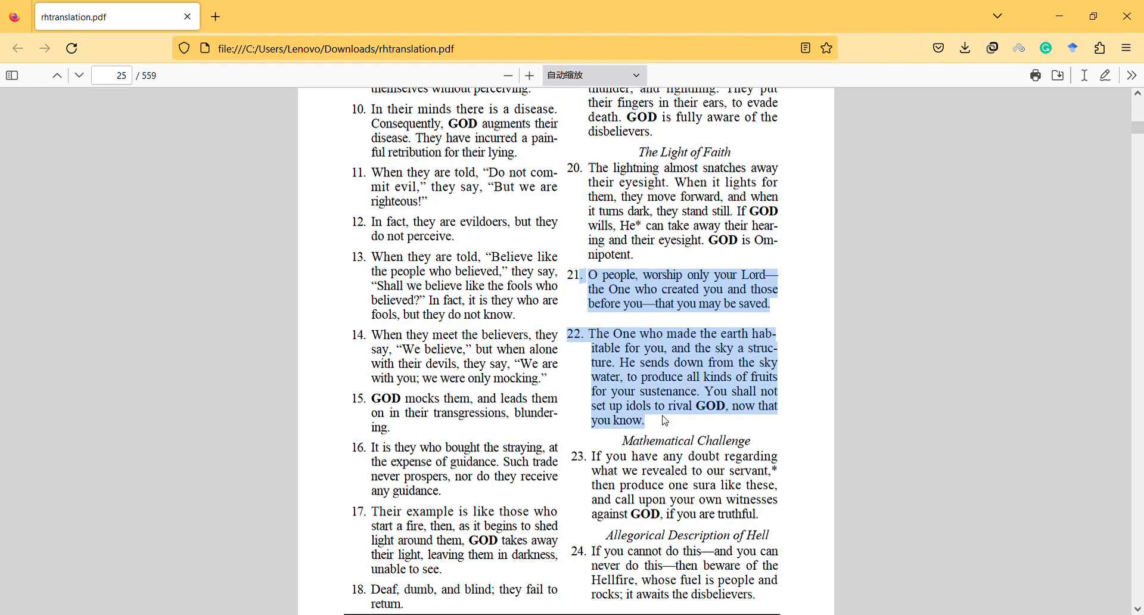
{"action": "mouse_move", "coordinate": [714, 530]}
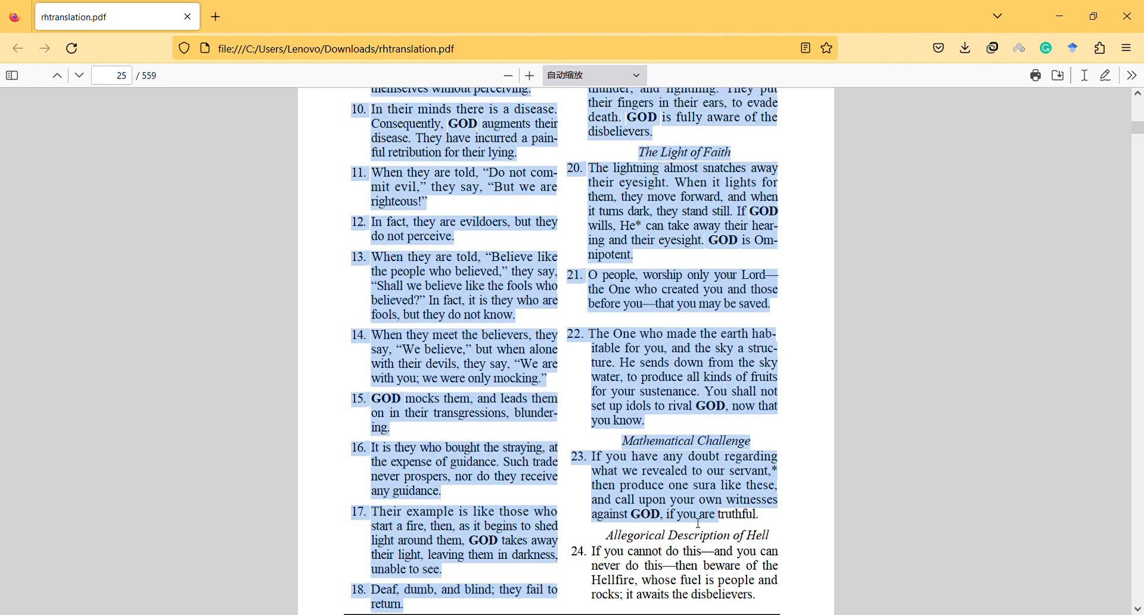
Select 'your own witnesses against GOD, if you are truthful.' at the end of verse 23.
{"action": "left_click", "coordinate": [698, 522]}
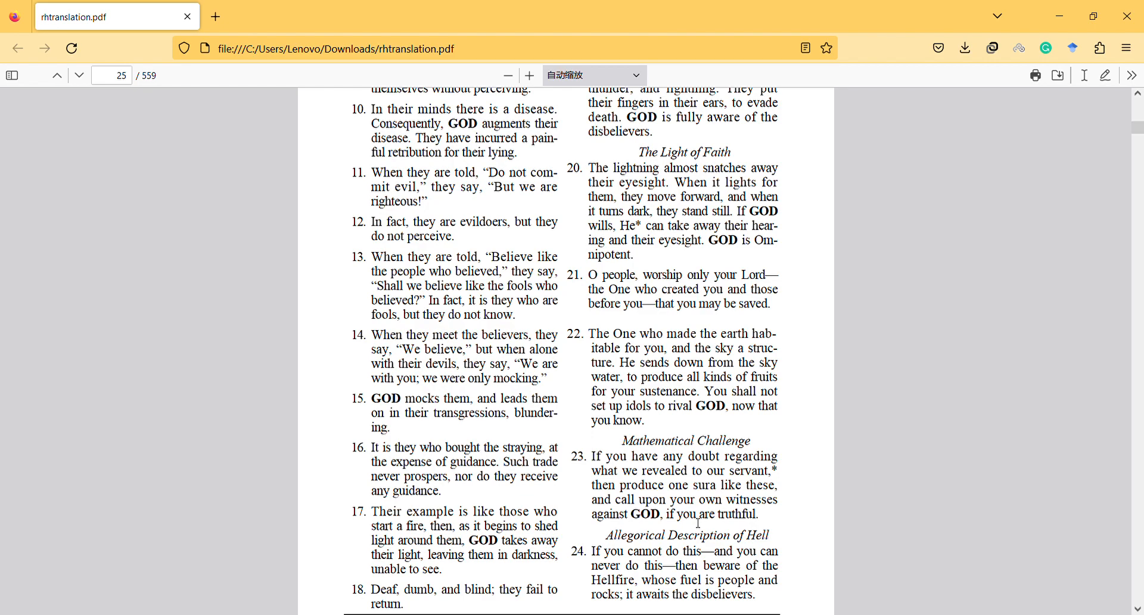
{"action": "mouse_move", "coordinate": [678, 501]}
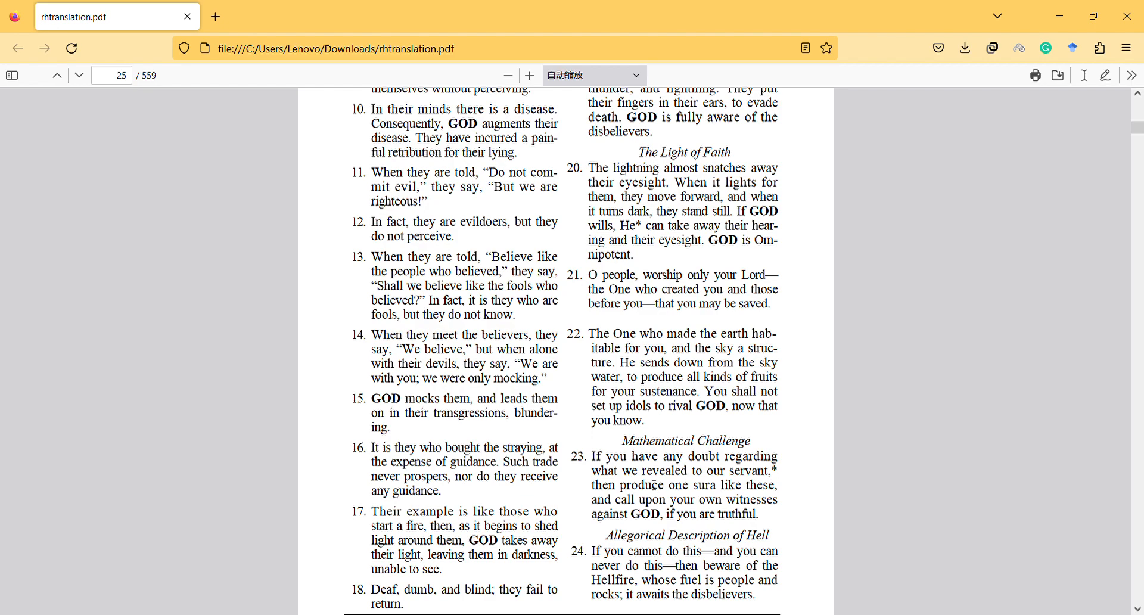
{"action": "mouse_move", "coordinate": [640, 461]}
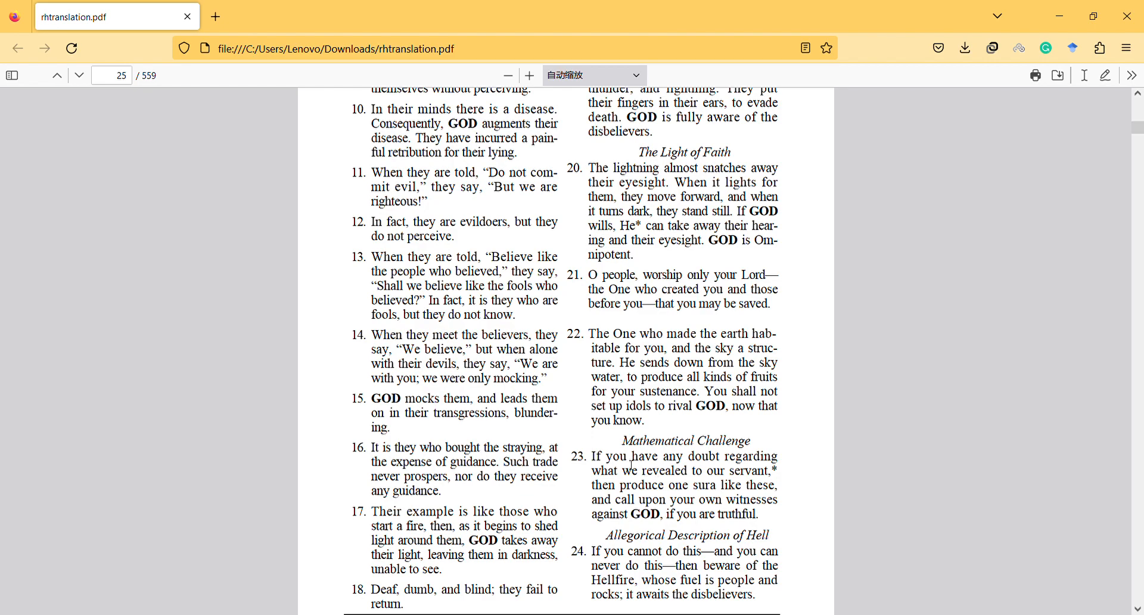
{"action": "mouse_move", "coordinate": [598, 462]}
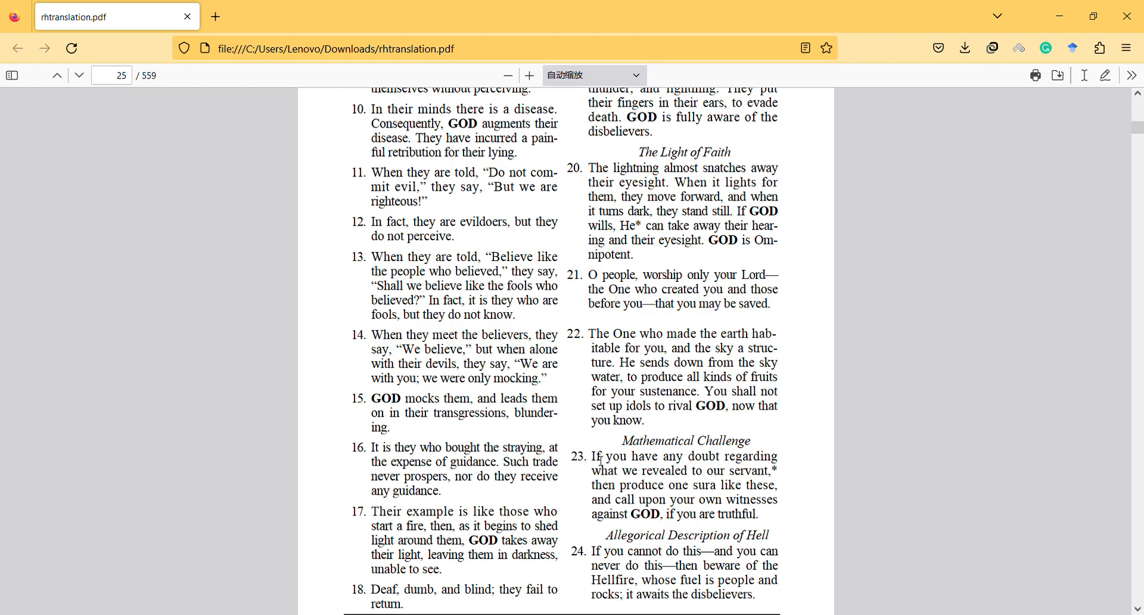
{"action": "left_click_drag", "start_coordinate": [597, 456], "coordinate": [663, 456]}
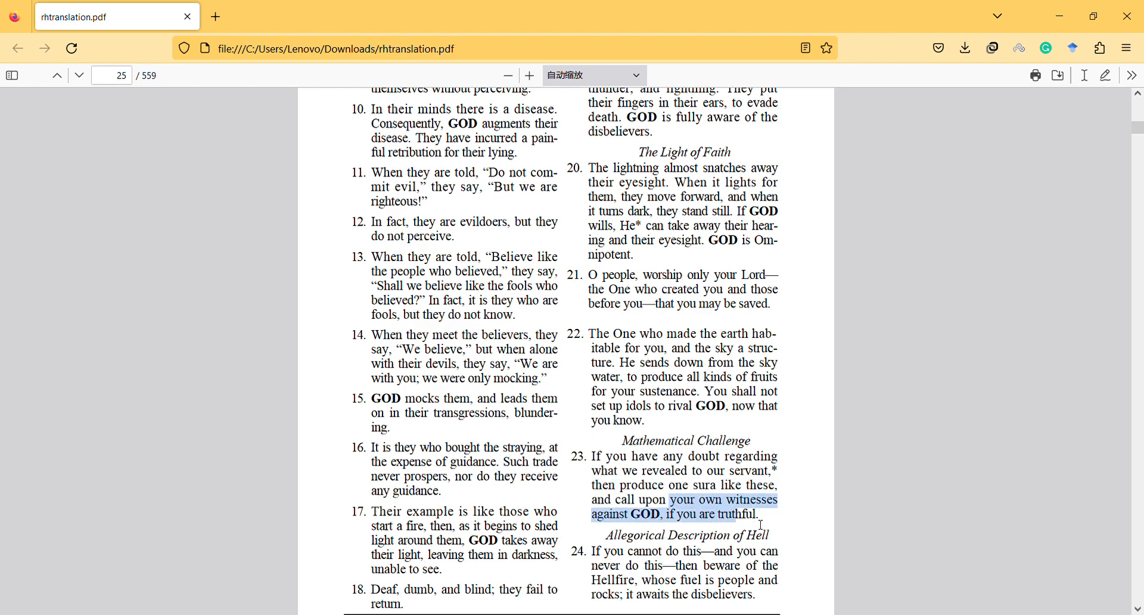
Select only the letters 'e sur' in 'one sura' on verse 23's third line.
{"action": "left_click", "coordinate": [671, 521]}
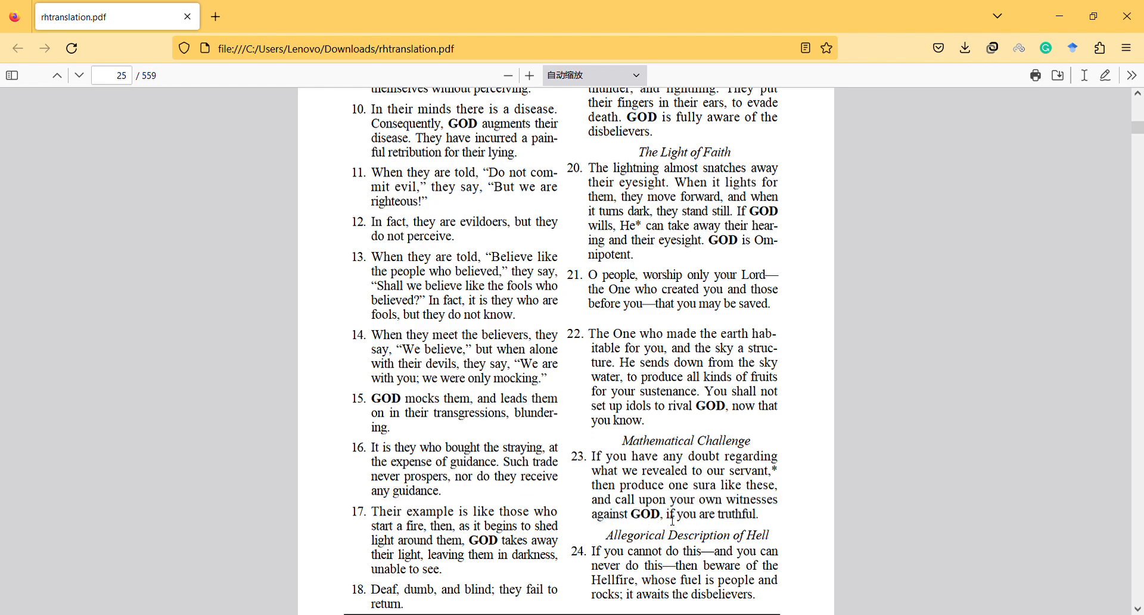
{"action": "left_click_drag", "start_coordinate": [667, 514], "coordinate": [764, 515]}
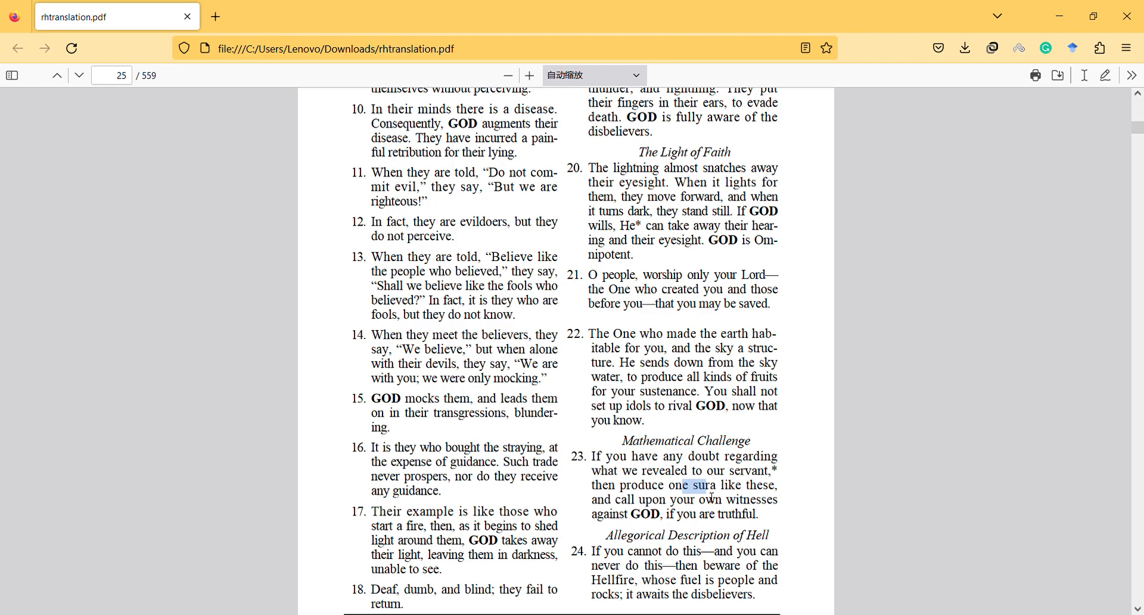
{"action": "mouse_move", "coordinate": [679, 520]}
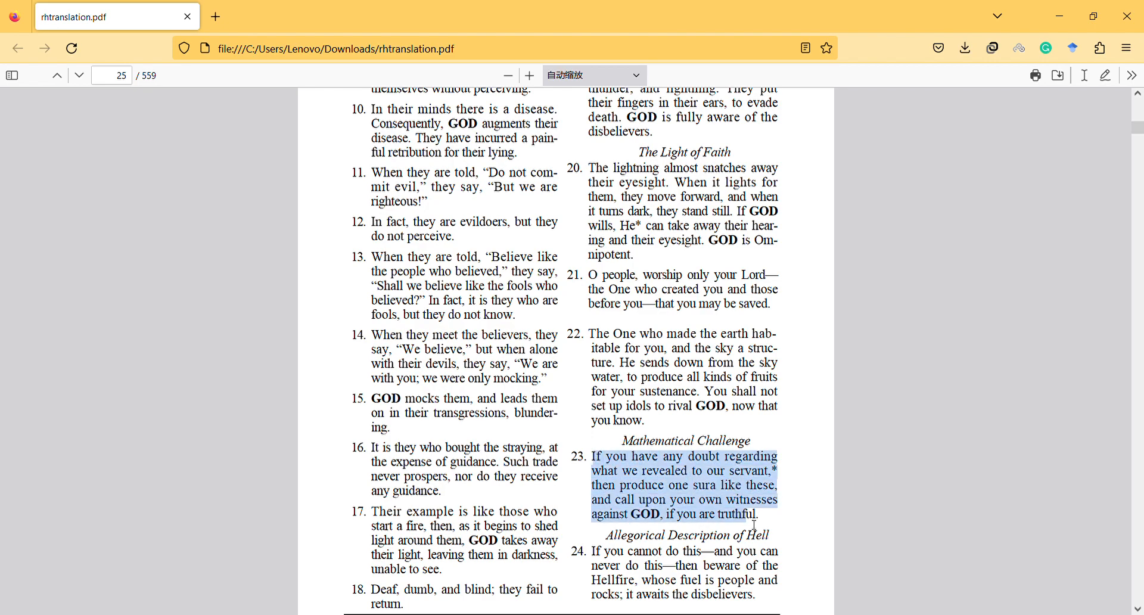
{"action": "mouse_move", "coordinate": [760, 526]}
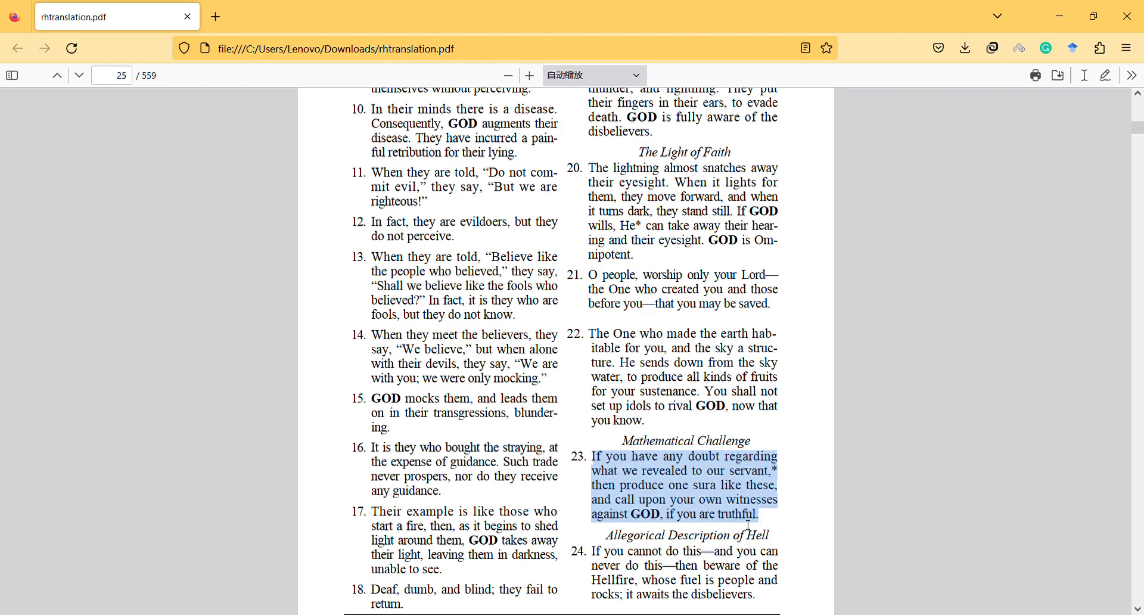
{"action": "mouse_move", "coordinate": [510, 325]}
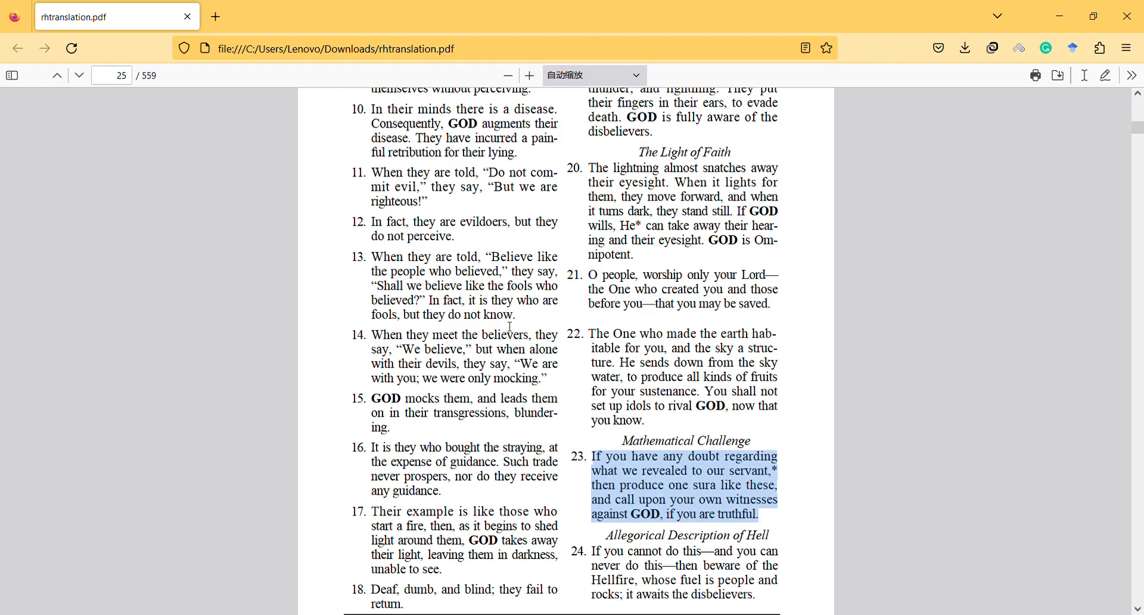